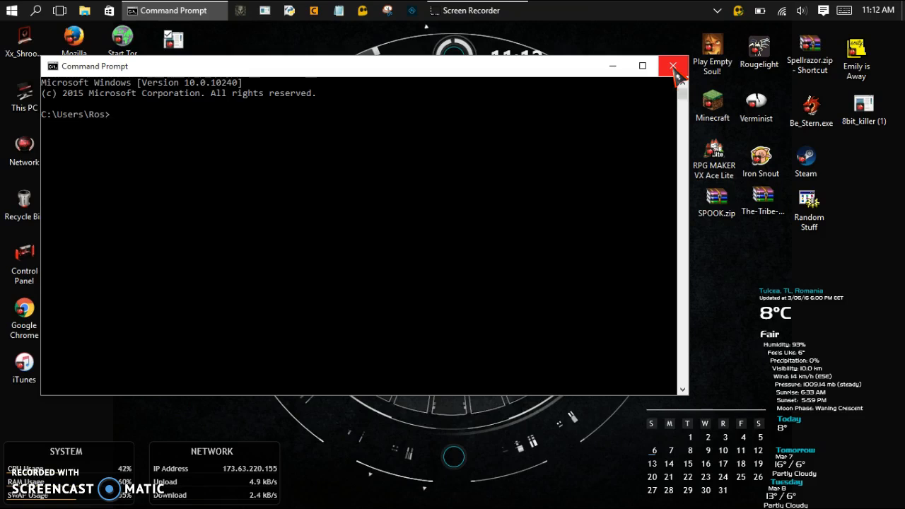
# - Run sc query in Command Prompt to read its usage help
pyautogui.write('sc quer')
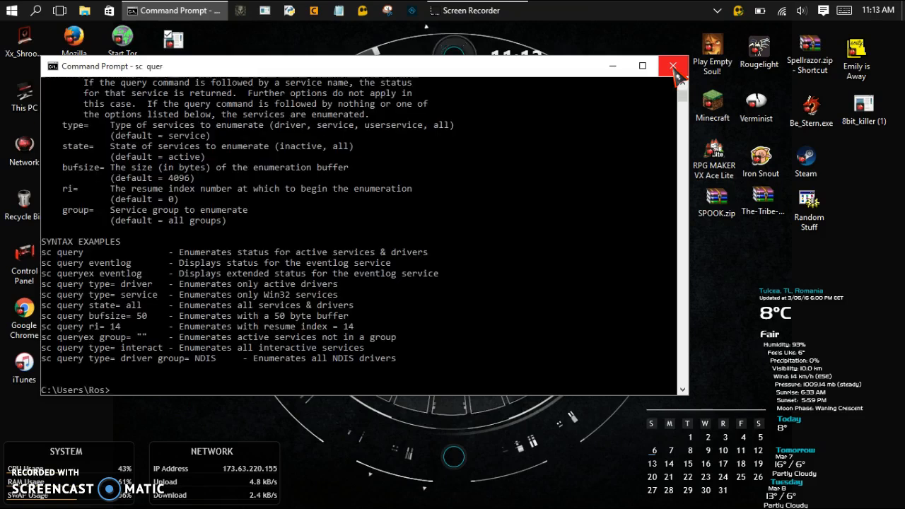
pyautogui.write('sc')
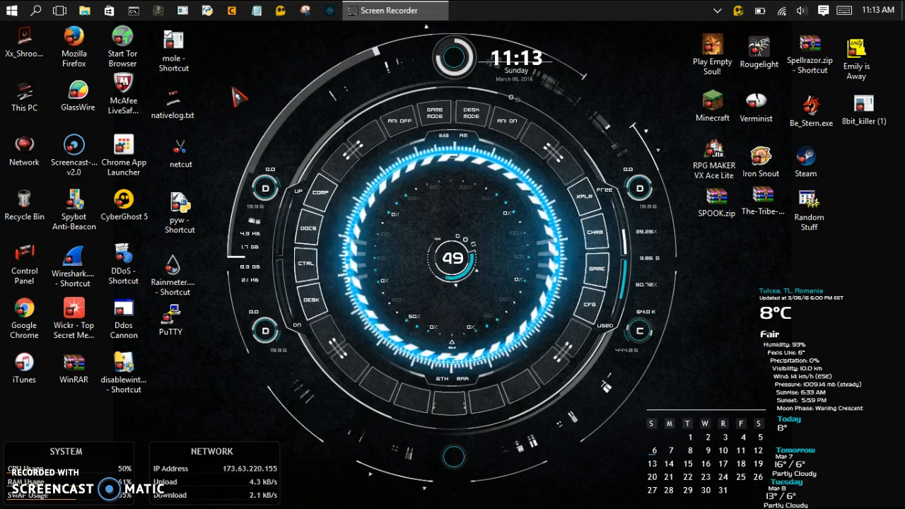
pyautogui.moveTo(214, 80)
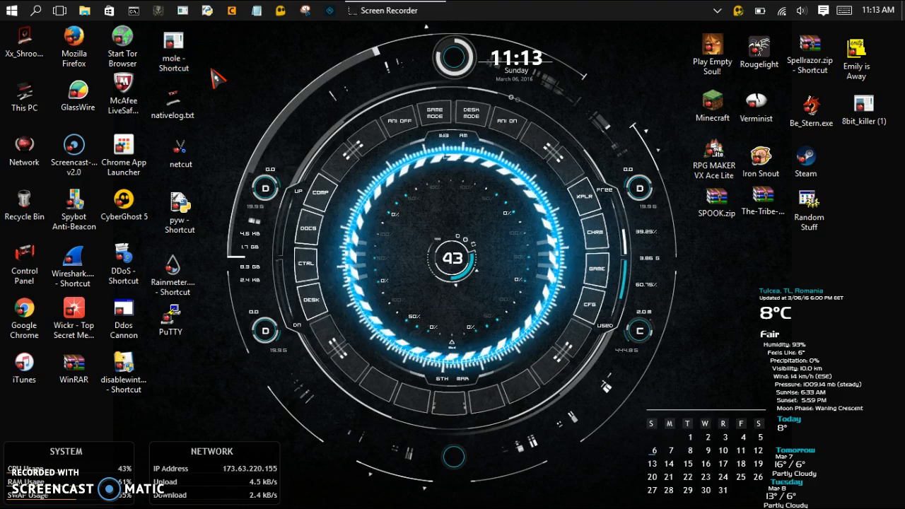
pyautogui.doubleClick(172, 40)
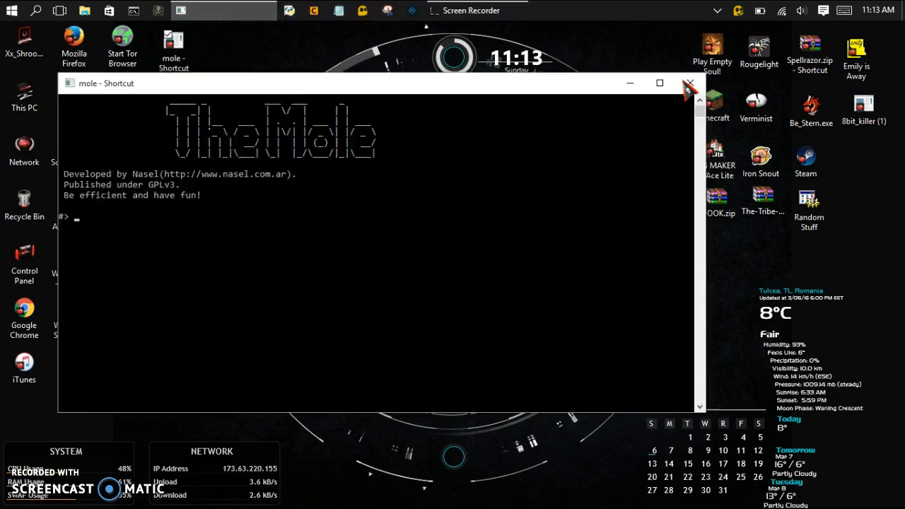
pyautogui.click(690, 82)
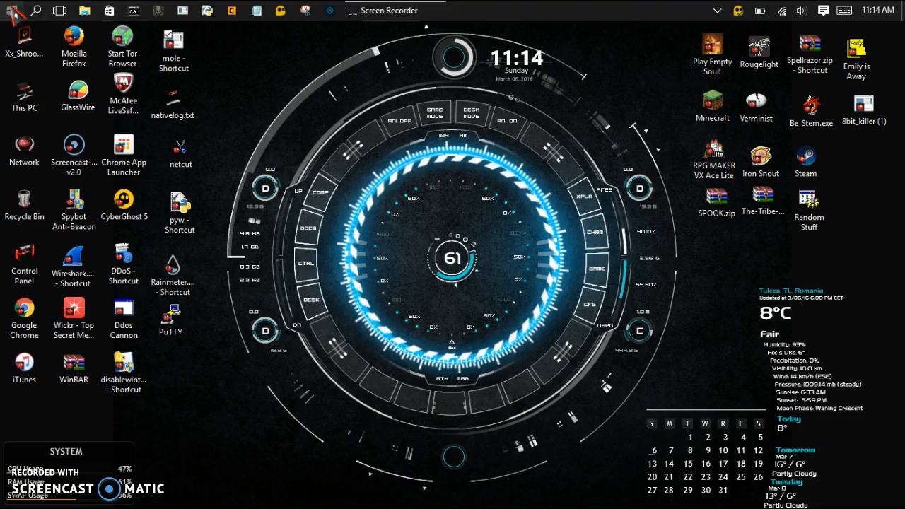
# - Launch Registry Editor from Start search ('rege') and approve the UAC prompt
pyautogui.click(35, 10)
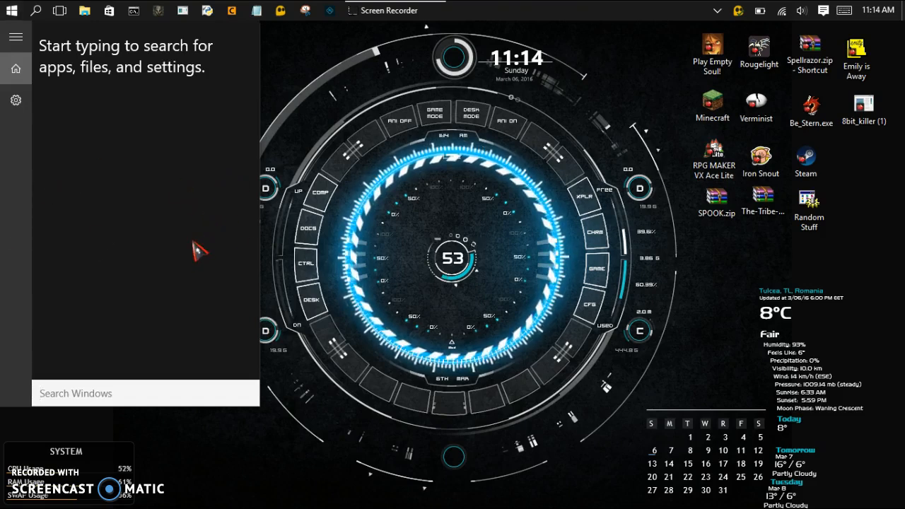
pyautogui.moveTo(142, 469)
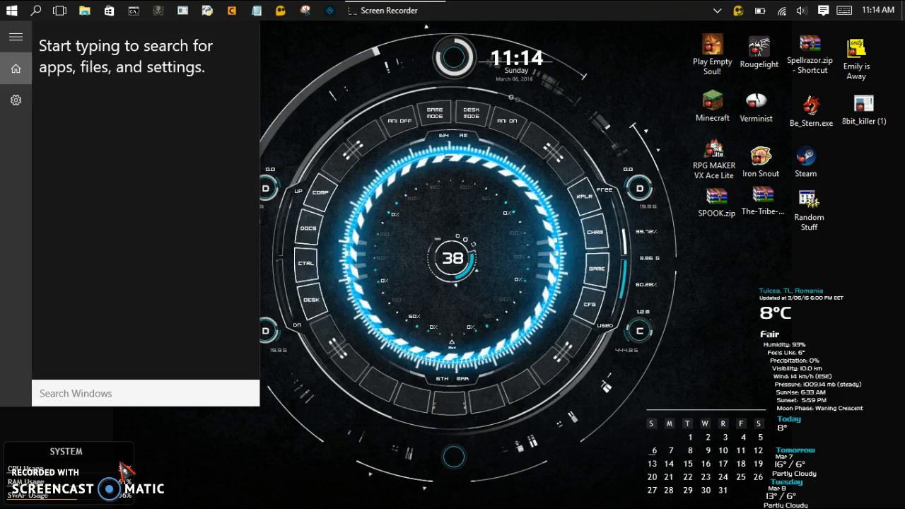
pyautogui.write('rege')
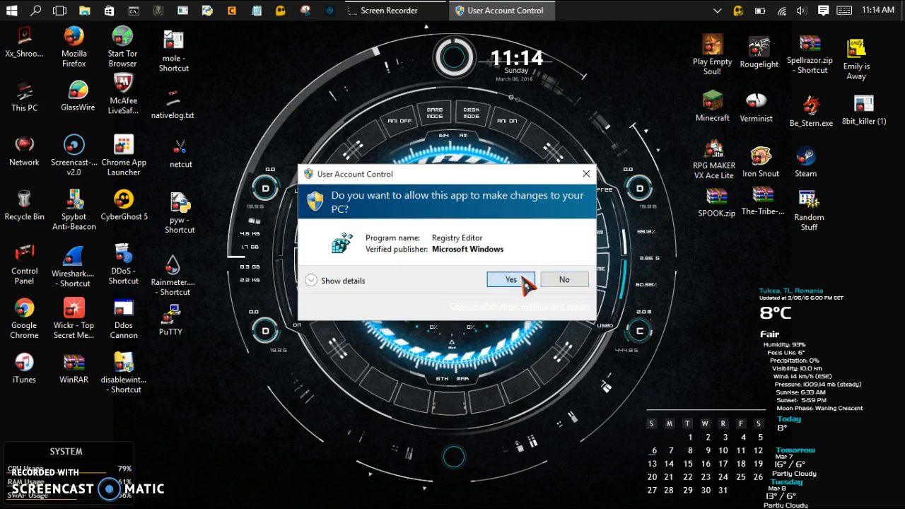
pyautogui.click(510, 279)
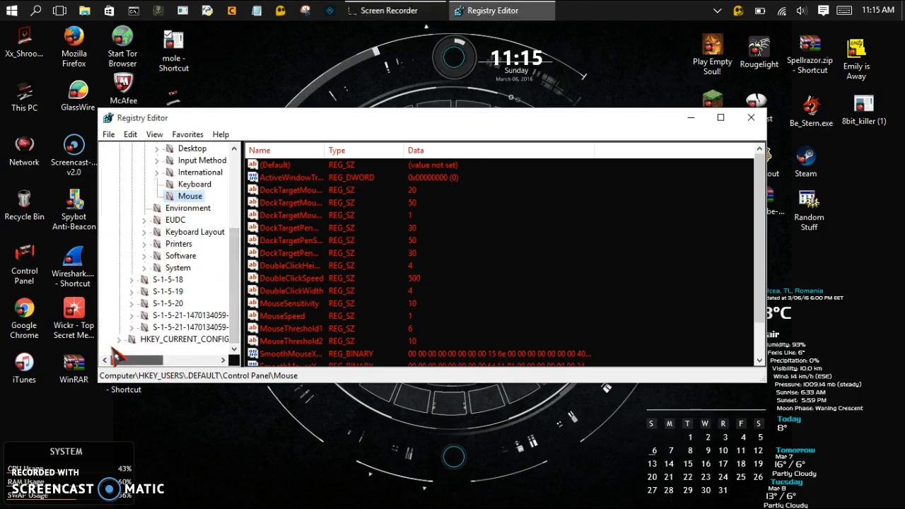
# - Navigate to HKEY_USERS\.DEFAULT\Control Panel\Keyboard to view its delay and speed values
pyautogui.click(290, 178)
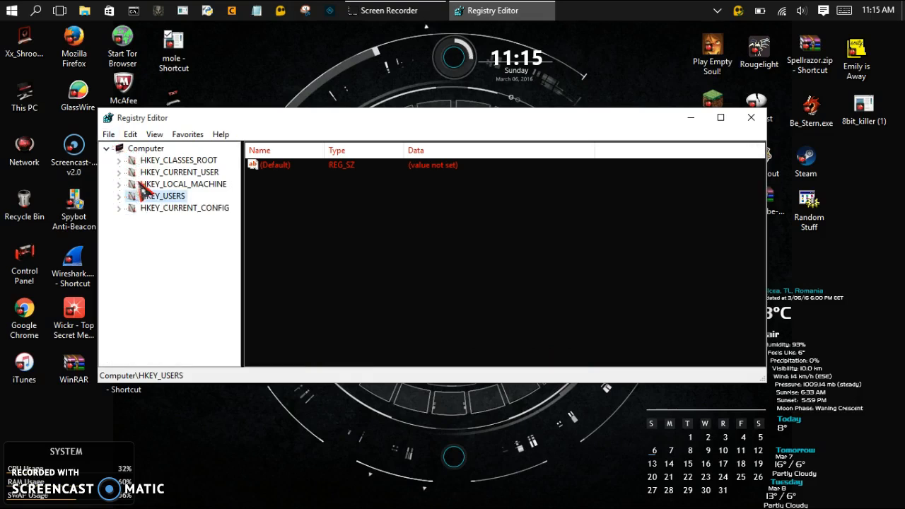
pyautogui.click(119, 195)
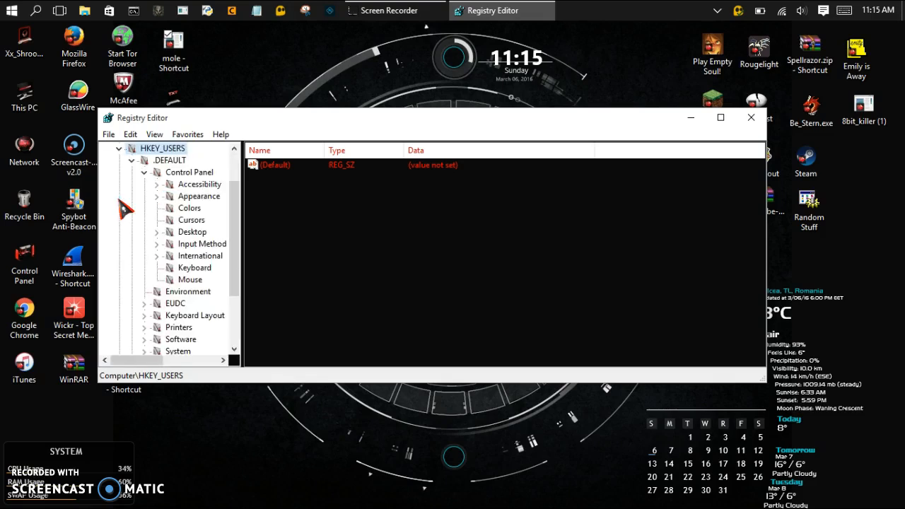
pyautogui.moveTo(181, 237)
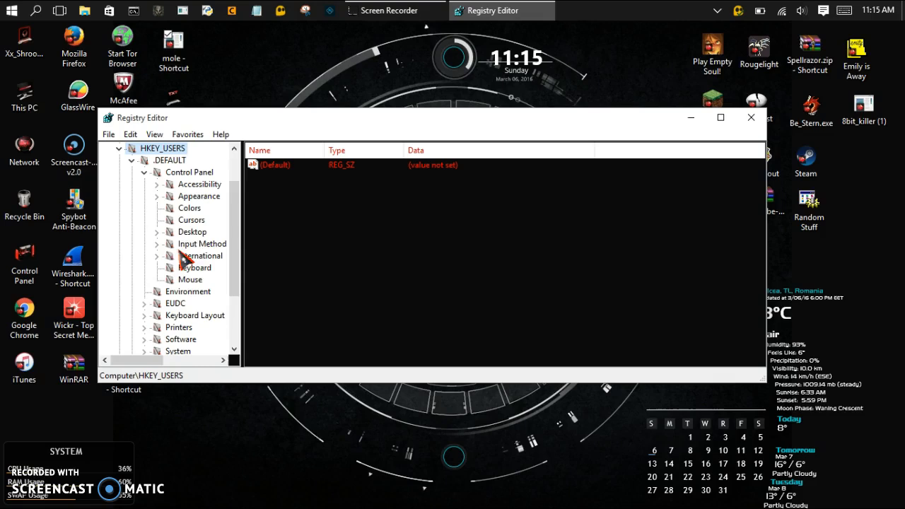
pyautogui.moveTo(177, 272)
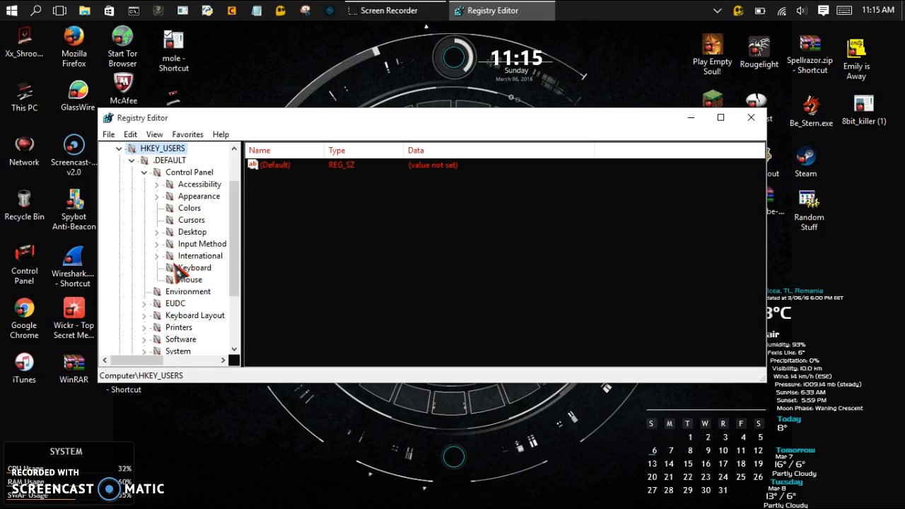
pyautogui.click(195, 267)
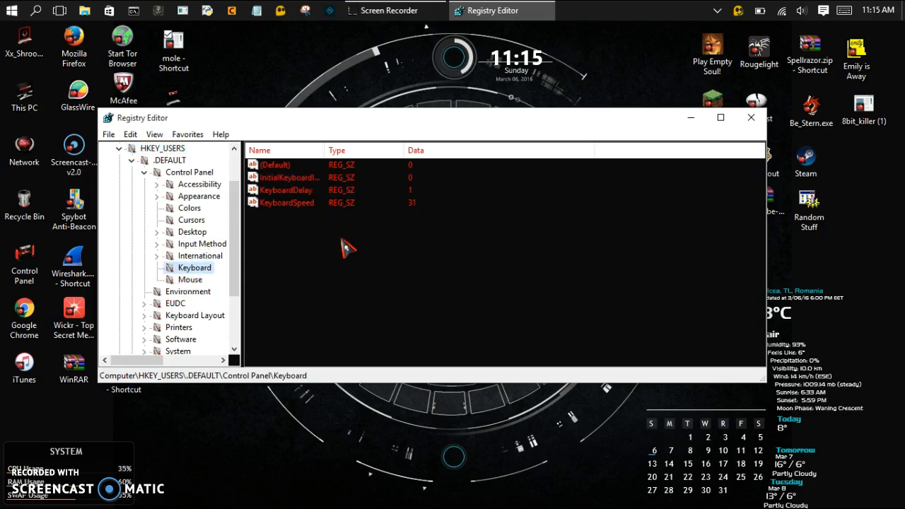
pyautogui.moveTo(198, 292)
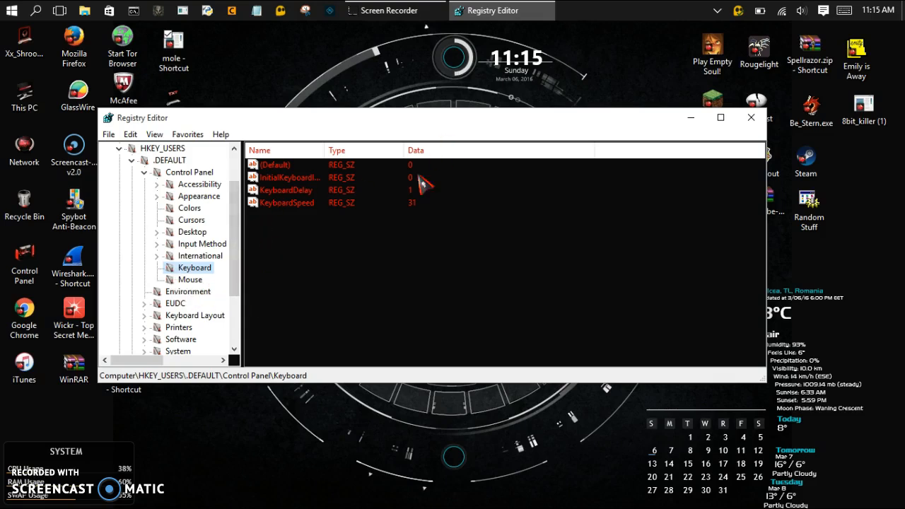
pyautogui.moveTo(360, 176)
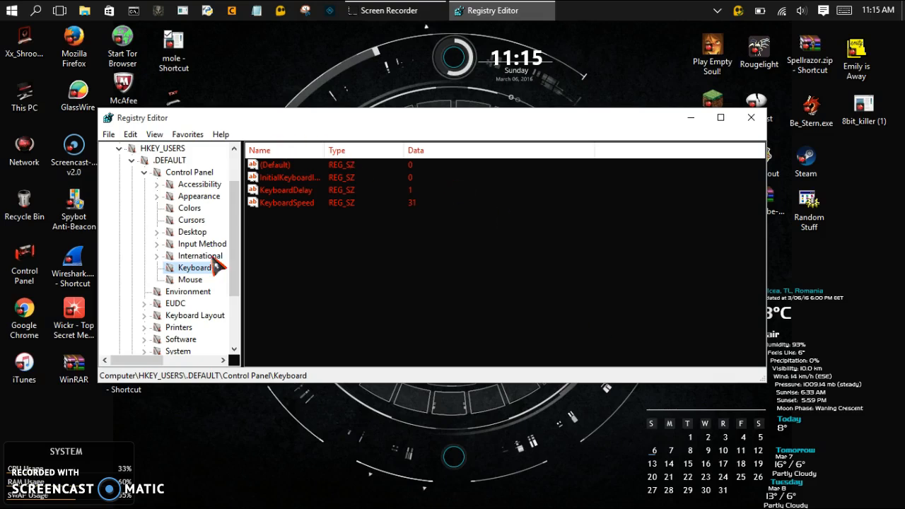
# - Show the Mouse key's values and select the DoubleClickSpeed entry
pyautogui.click(190, 280)
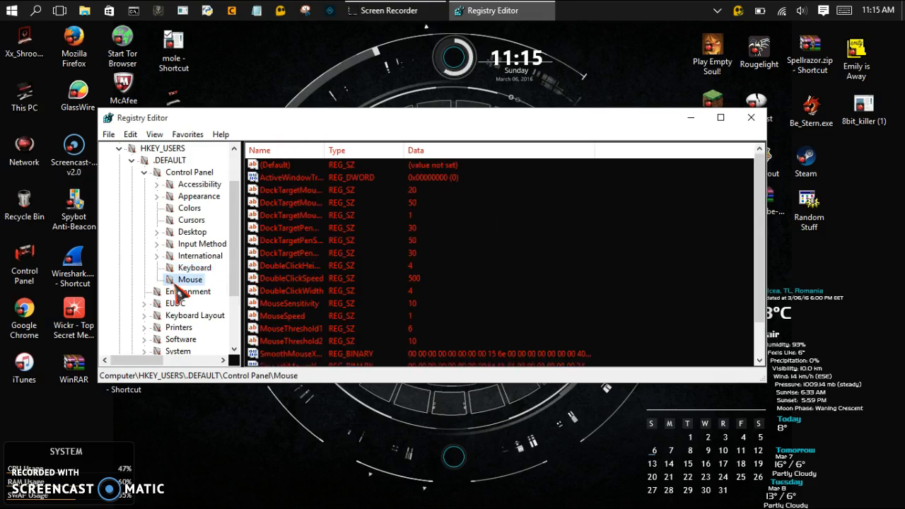
pyautogui.moveTo(342, 233)
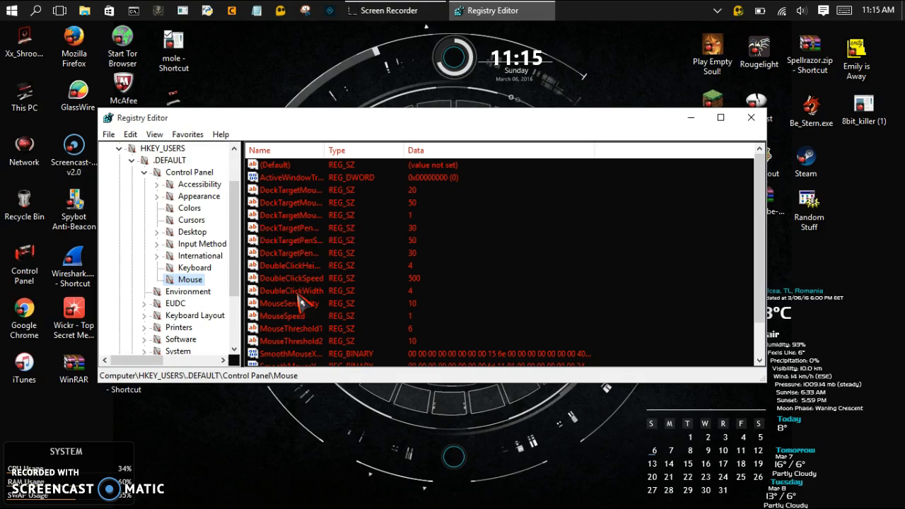
pyautogui.moveTo(382, 297)
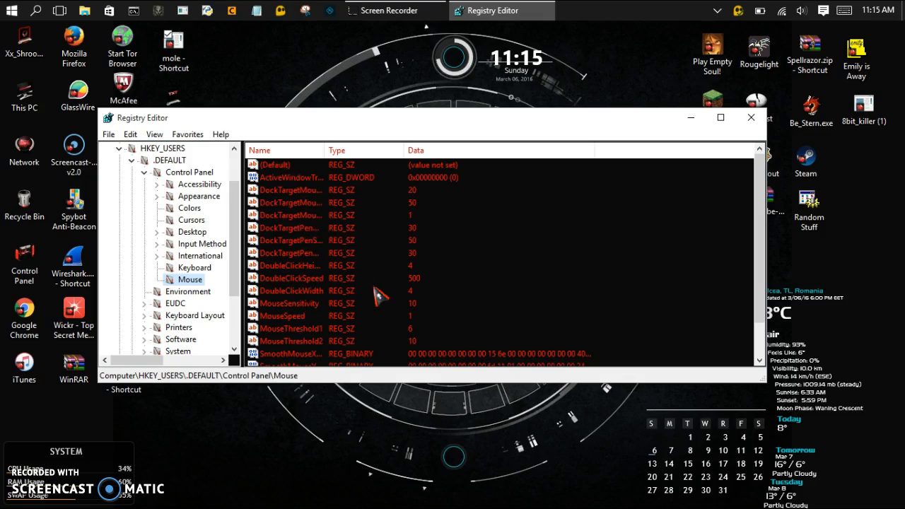
pyautogui.moveTo(276, 285)
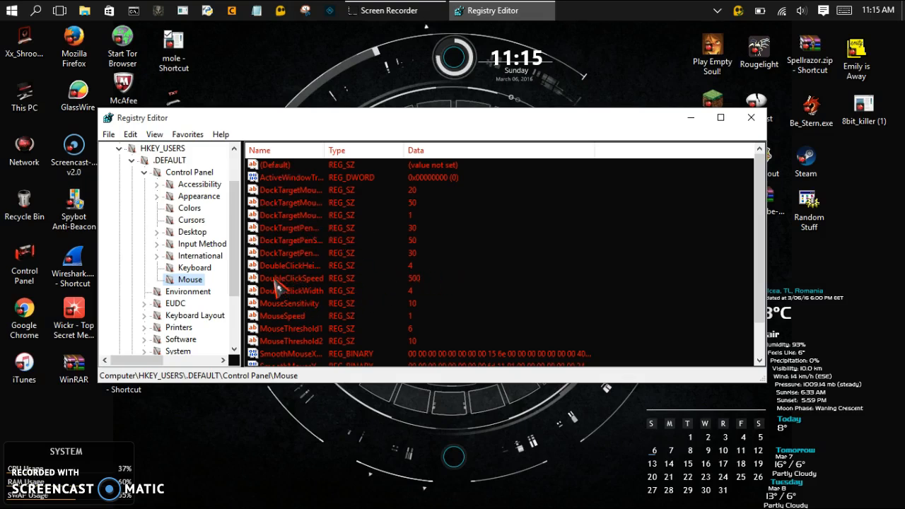
pyautogui.click(285, 277)
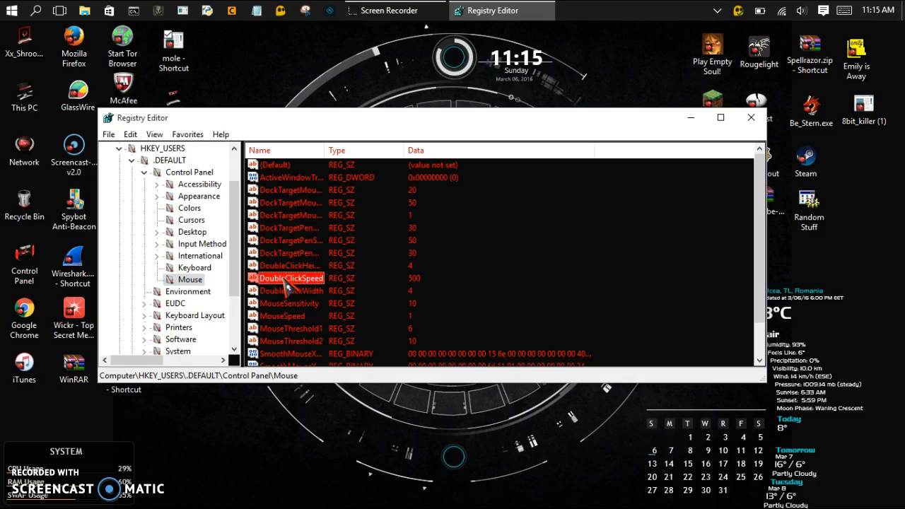
# - Modify DoubleClickSpeed, entering 500 as its value data and confirming
pyautogui.rightClick(290, 277)
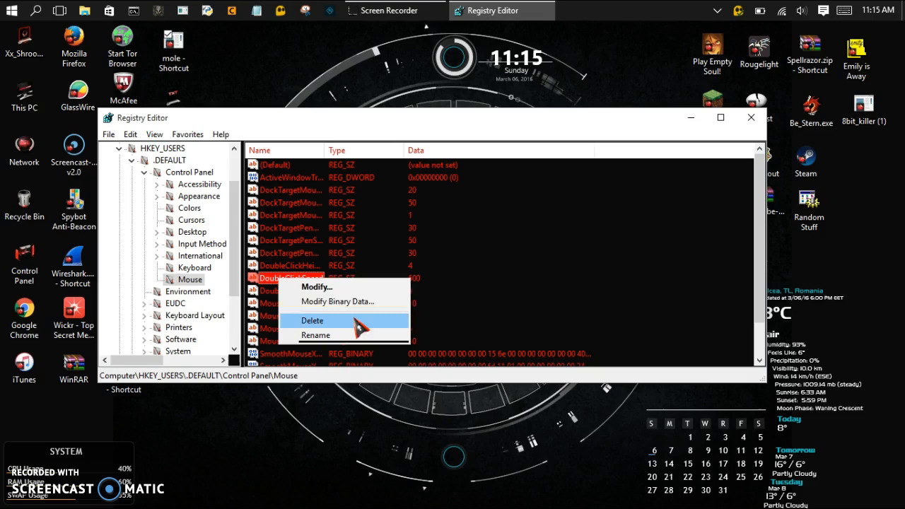
pyautogui.click(317, 286)
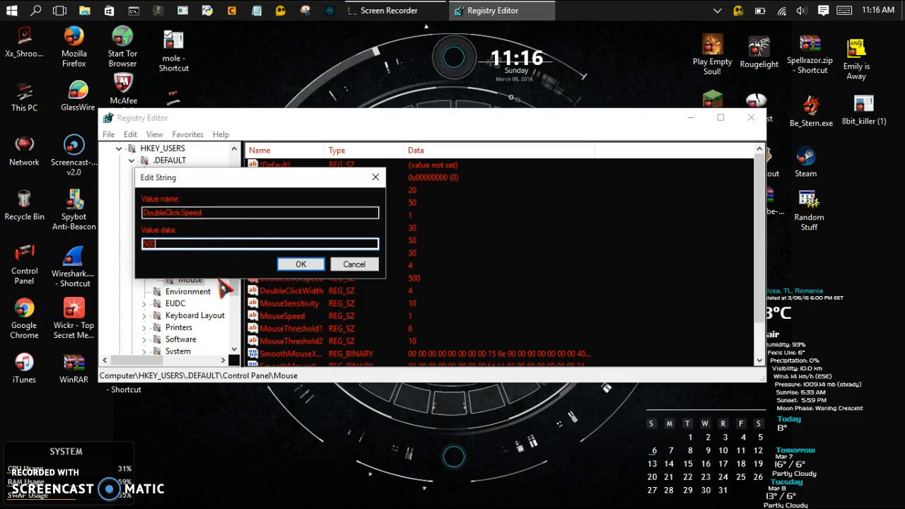
pyautogui.write('500')
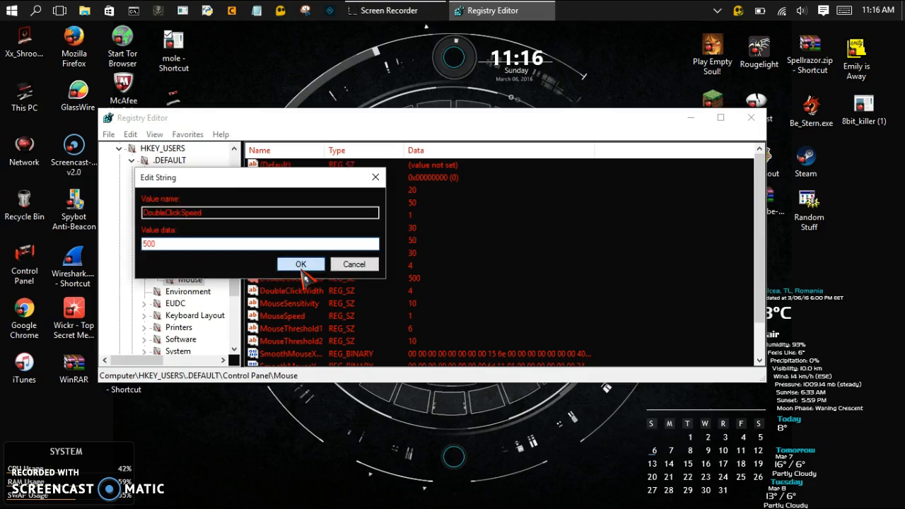
pyautogui.click(300, 264)
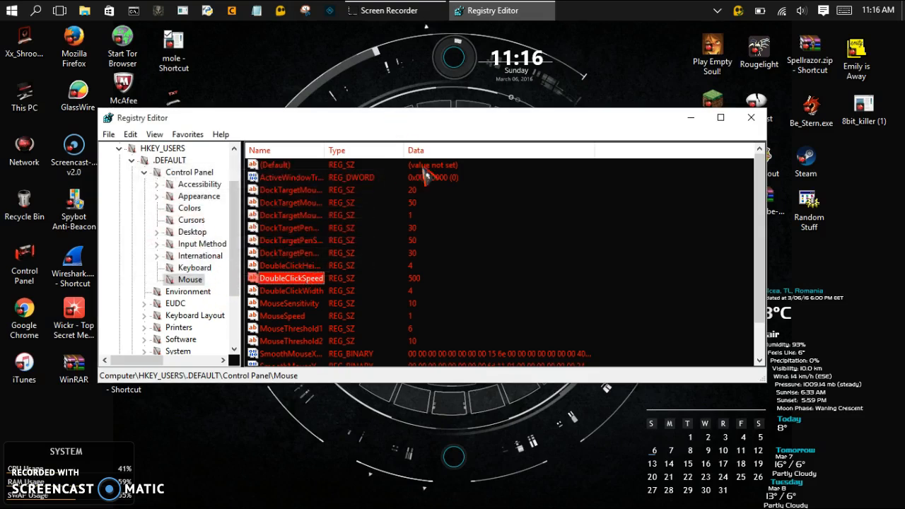
pyautogui.moveTo(431, 212)
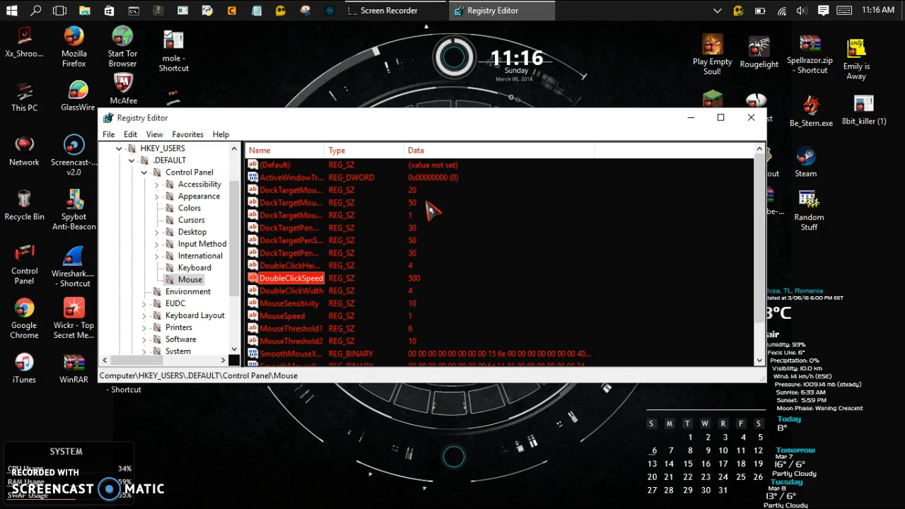
pyautogui.moveTo(313, 149)
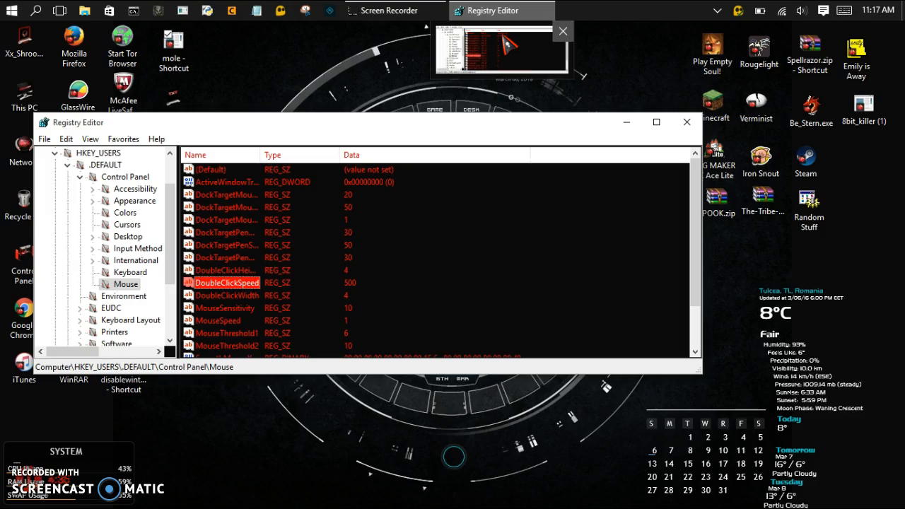
pyautogui.moveTo(511, 78)
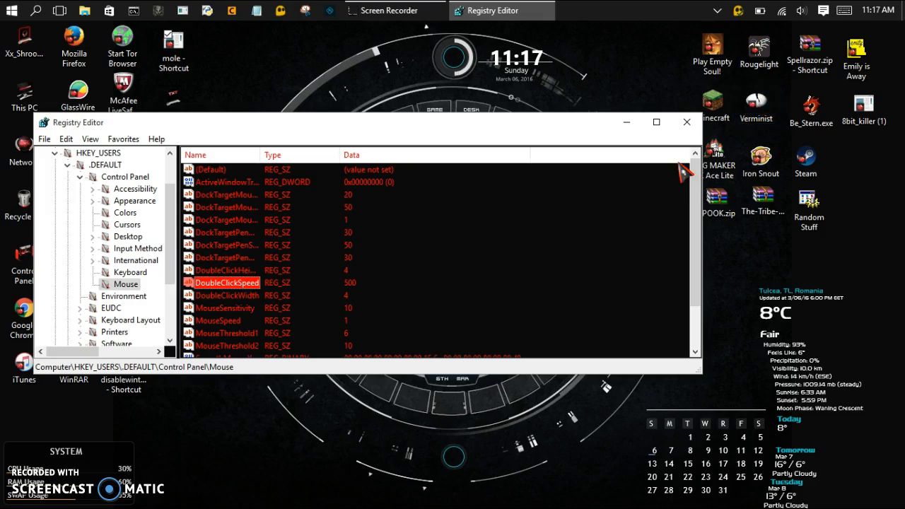
pyautogui.moveTo(257, 357)
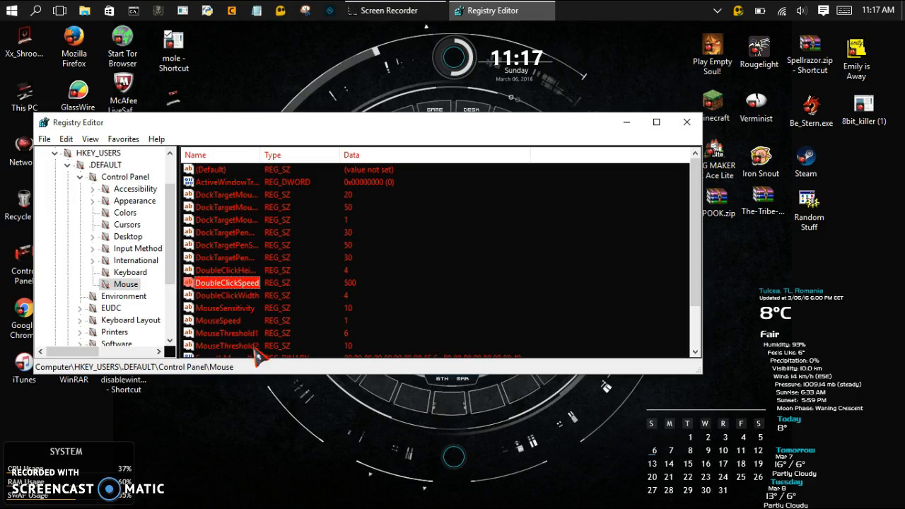
pyautogui.moveTo(304, 257)
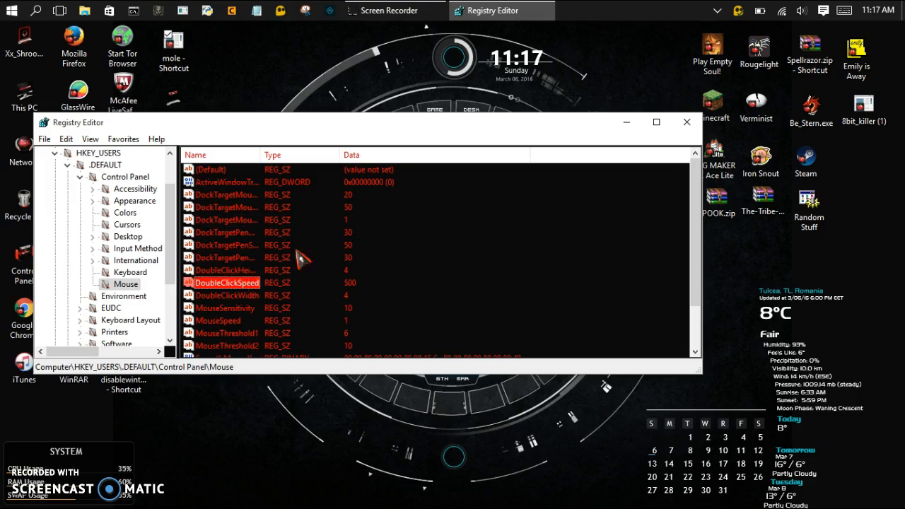
pyautogui.moveTo(190, 270)
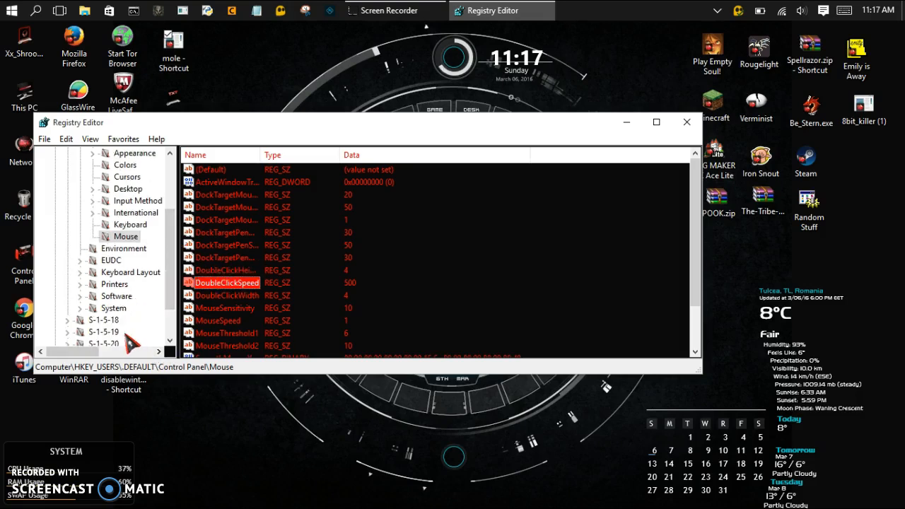
# - Browse Printers, DevModePerUser, then Settings\Wizard showing Default Attributes DWORD 512
pyautogui.click(115, 282)
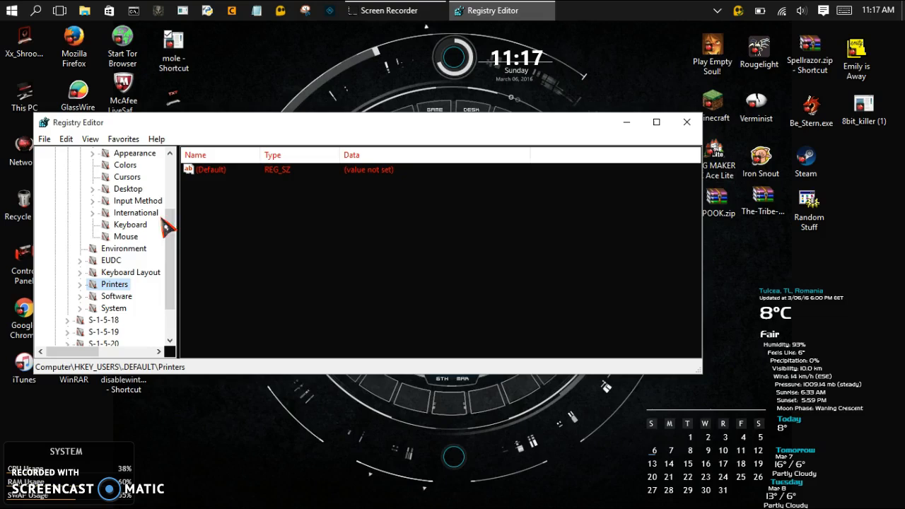
pyautogui.click(79, 284)
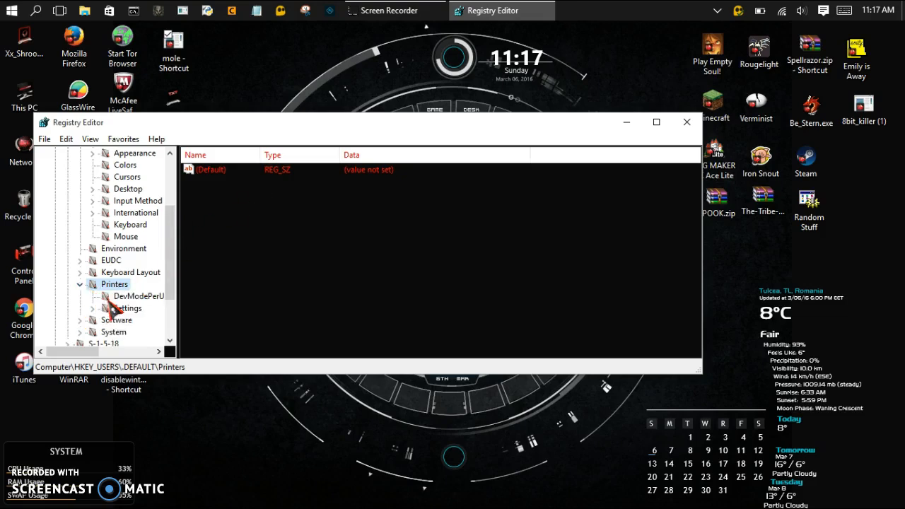
pyautogui.click(139, 295)
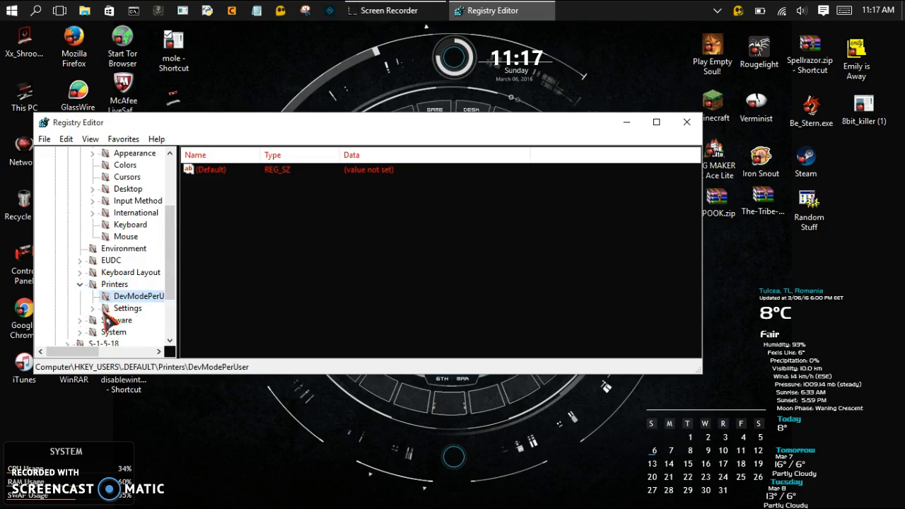
pyautogui.click(139, 320)
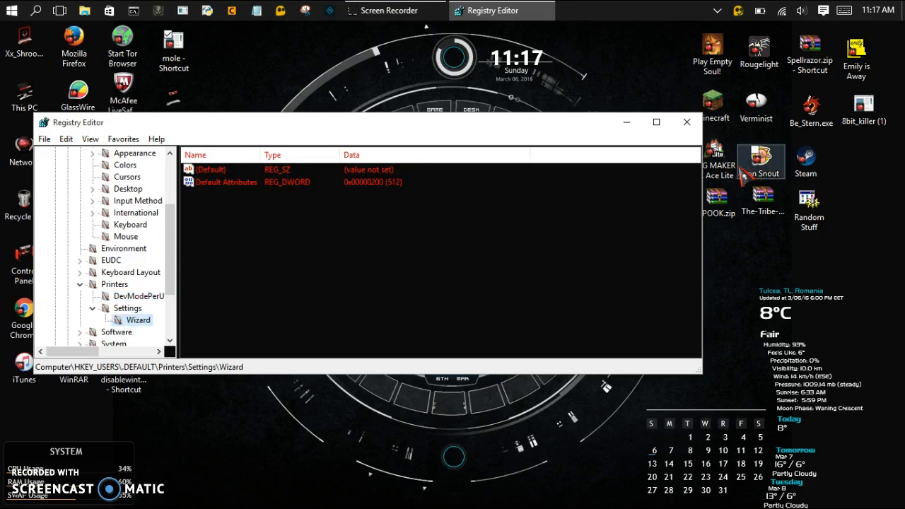
pyautogui.moveTo(404, 84)
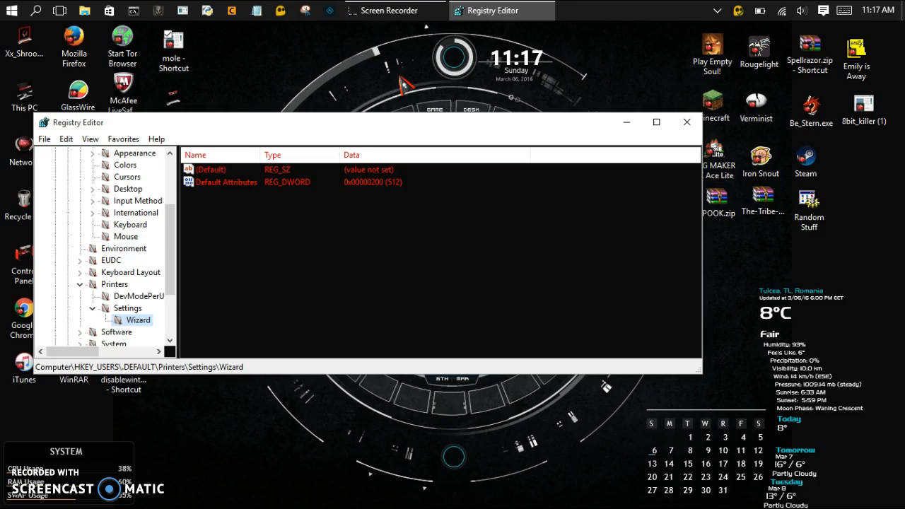
pyautogui.moveTo(390, 254)
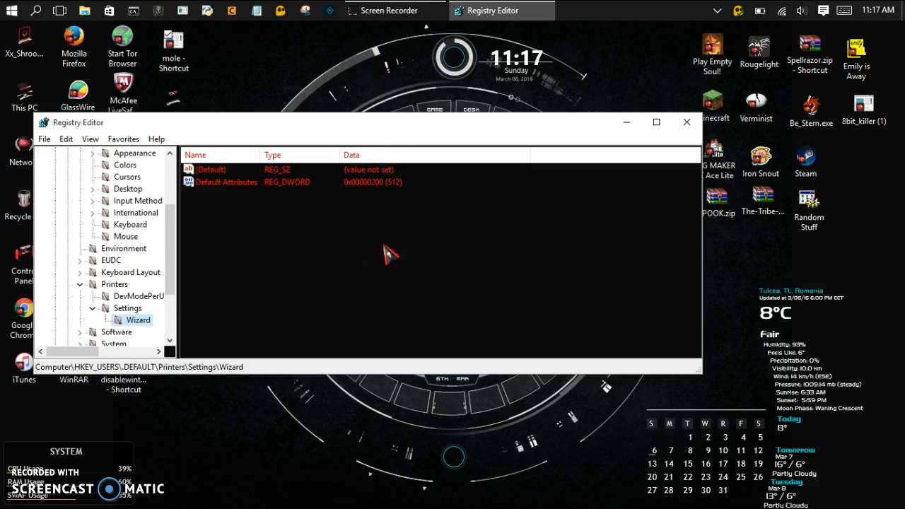
pyautogui.moveTo(558, 99)
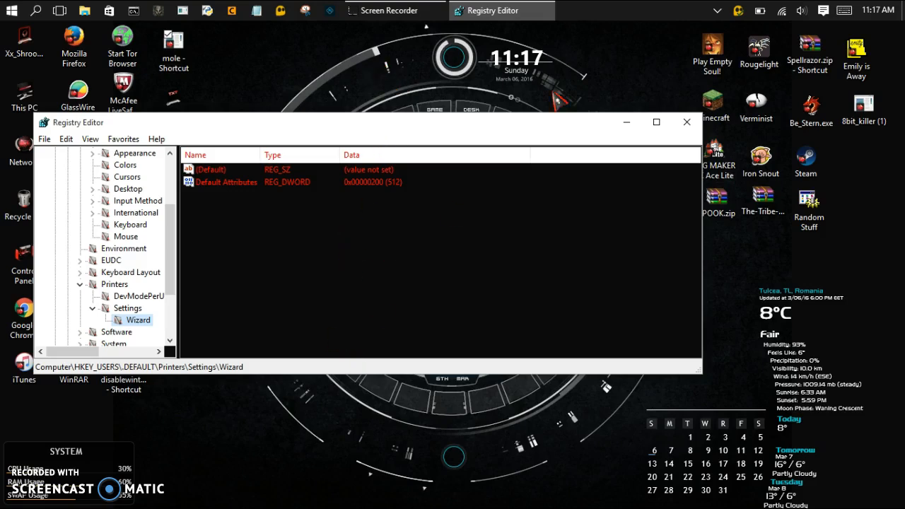